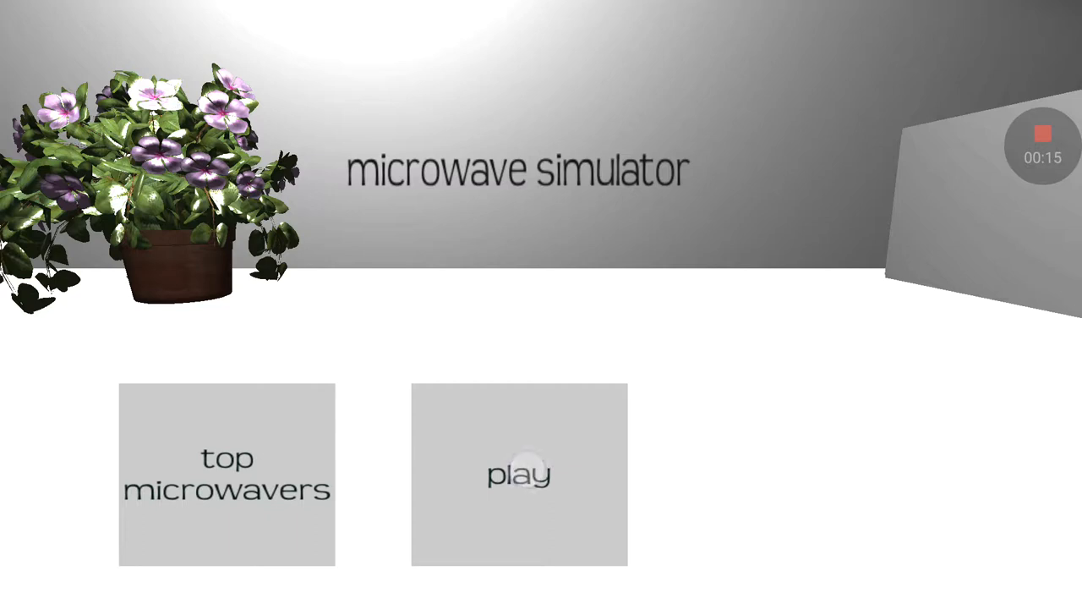
# Start a new game from the main menu so round 1 presents the horse
pyautogui.click(519, 473)
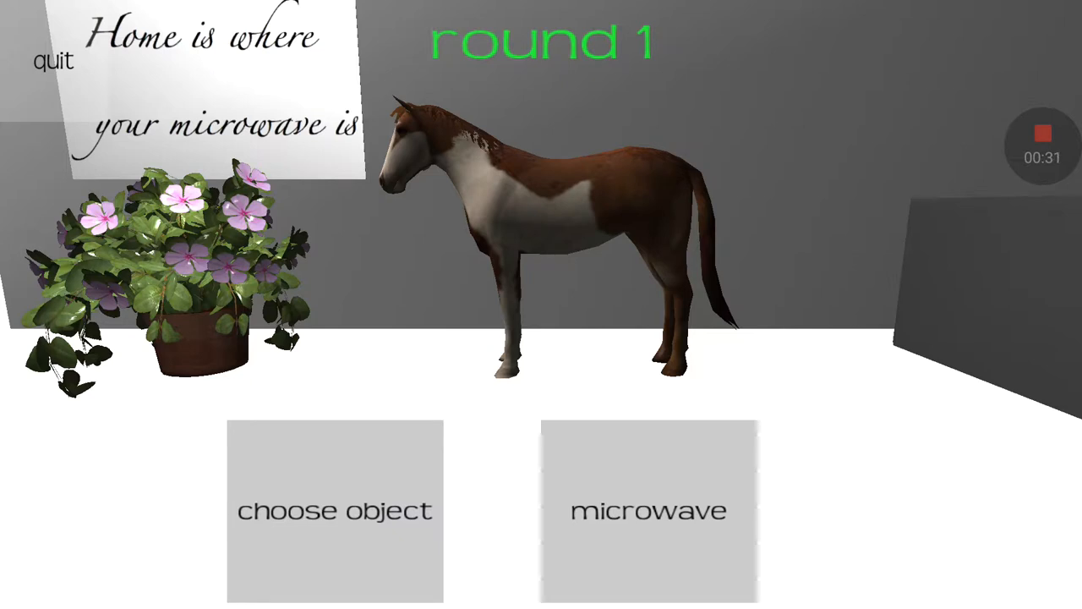
# Put the horse in the microwave, set a time and run it until round 1 completes
pyautogui.click(649, 511)
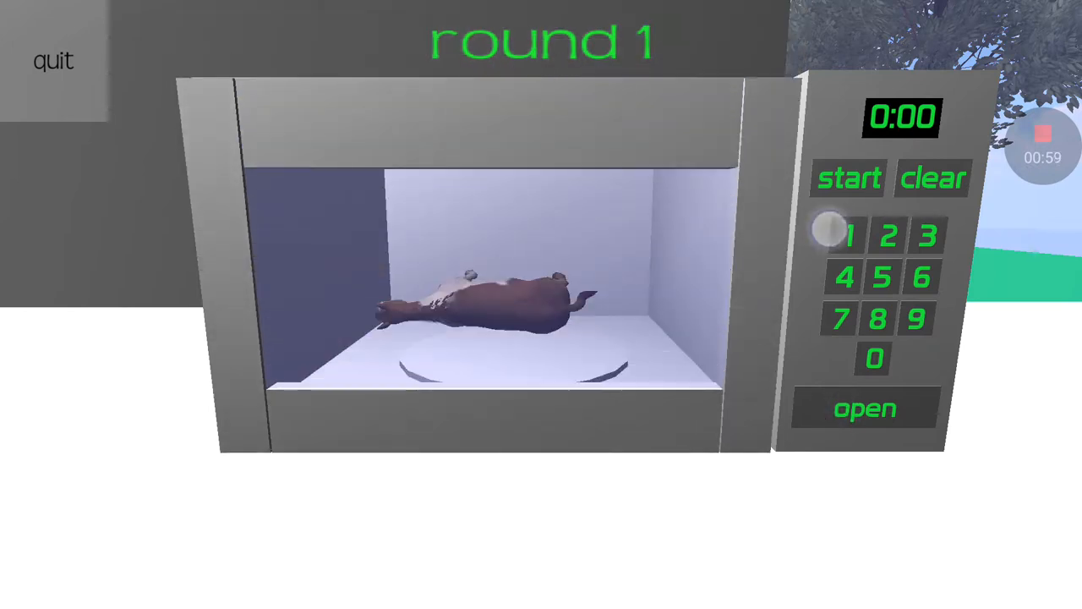
pyautogui.click(849, 233)
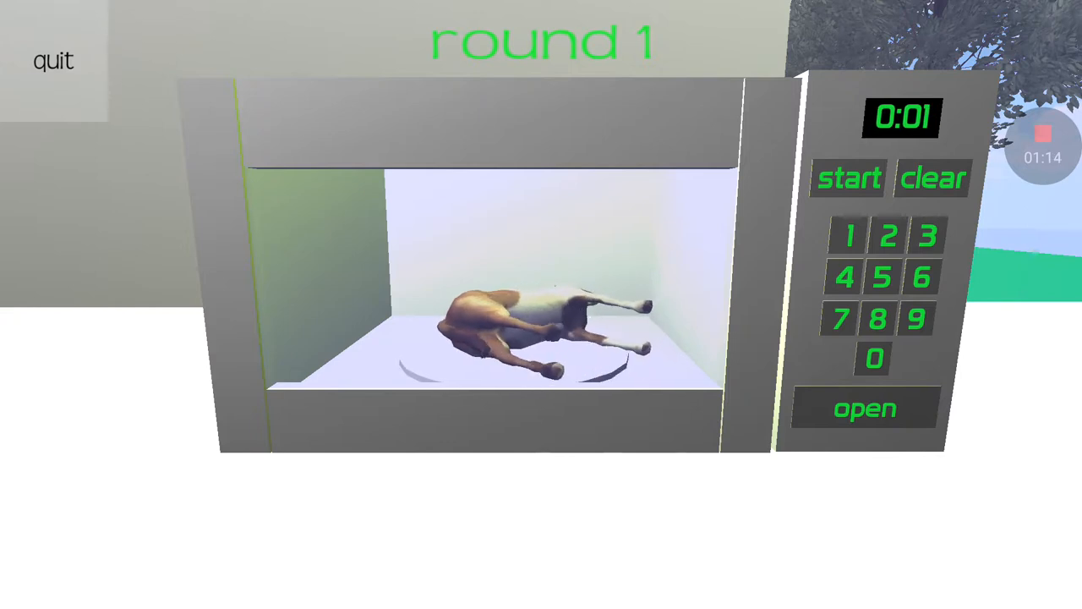
pyautogui.click(886, 235)
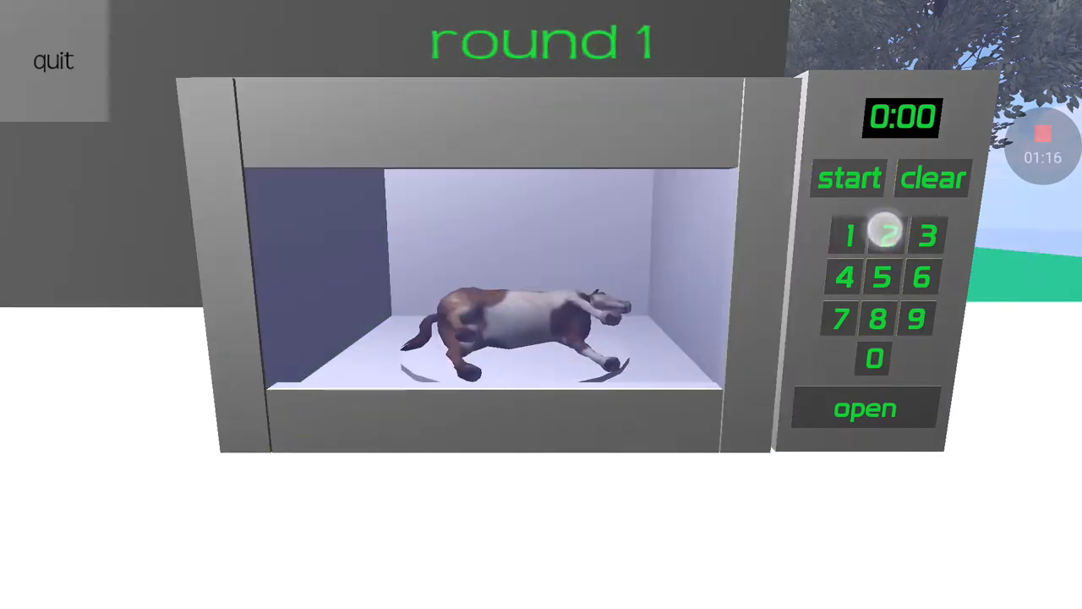
pyautogui.click(886, 235)
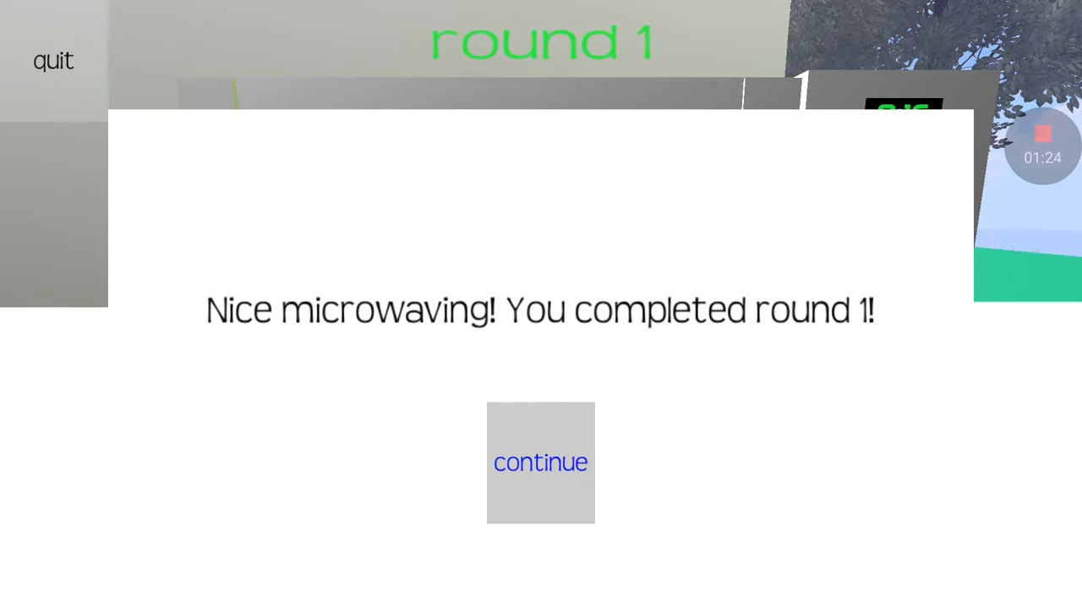
# Continue to round 2 and microwave the military truck until the round completes
pyautogui.click(541, 462)
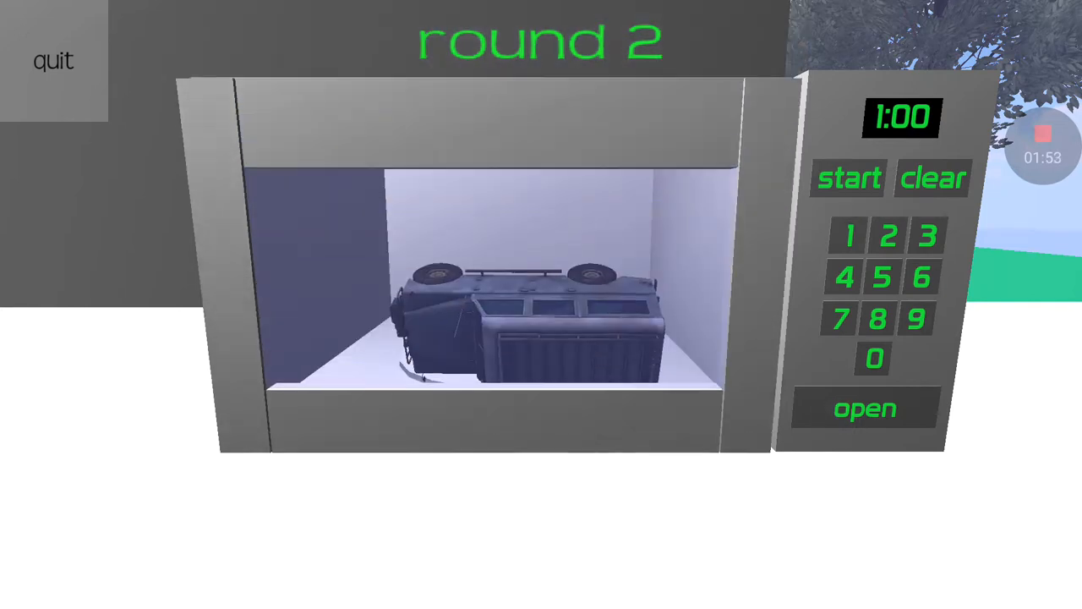
pyautogui.click(848, 180)
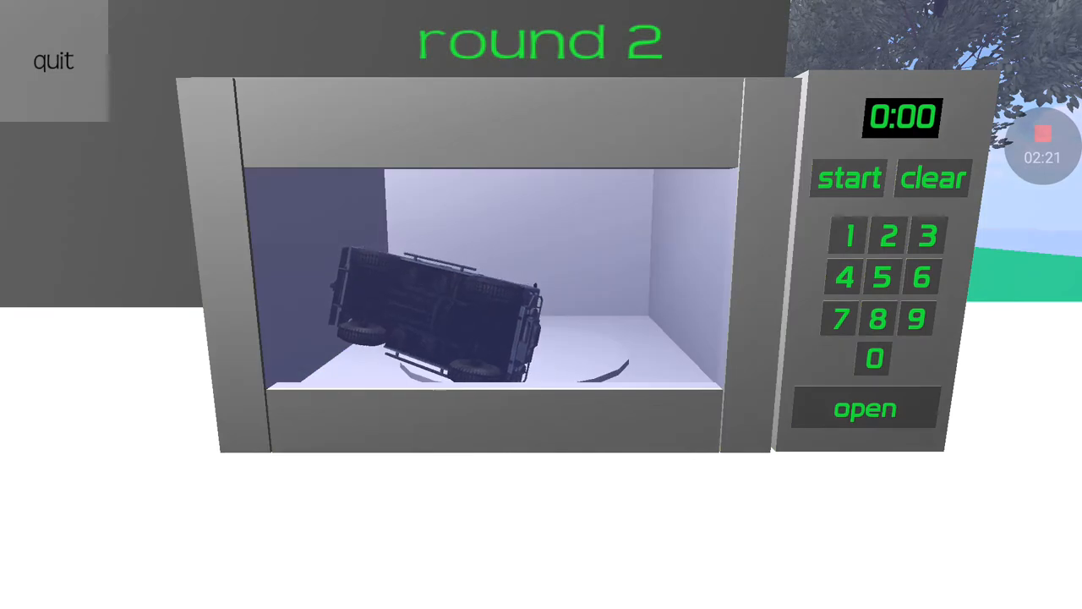
pyautogui.click(849, 177)
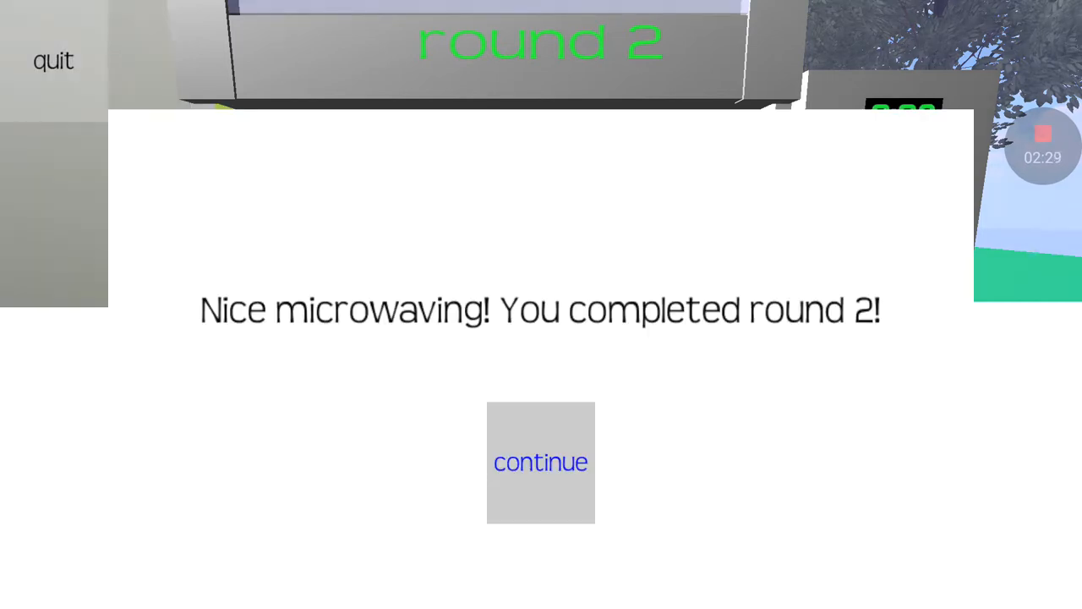
# Continue to round 3 with the woman, then quit back to the main menu
pyautogui.click(541, 461)
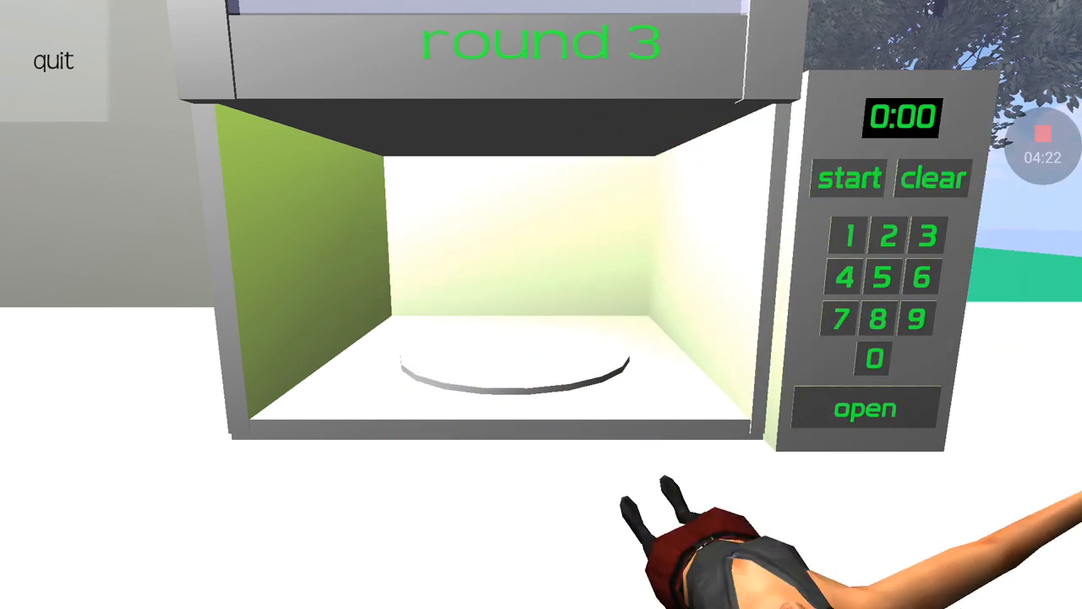
pyautogui.click(54, 61)
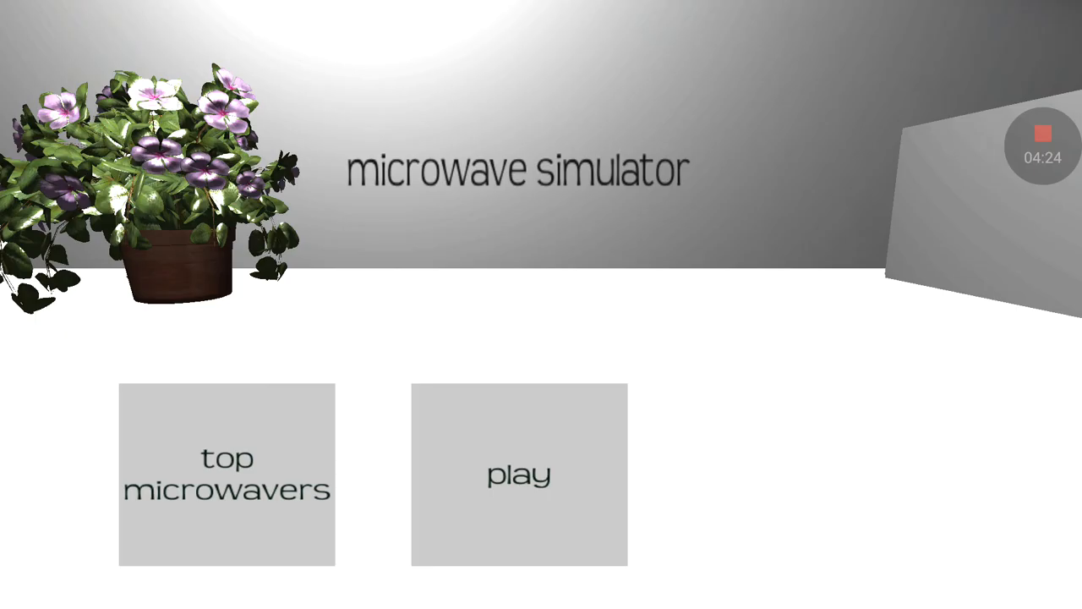